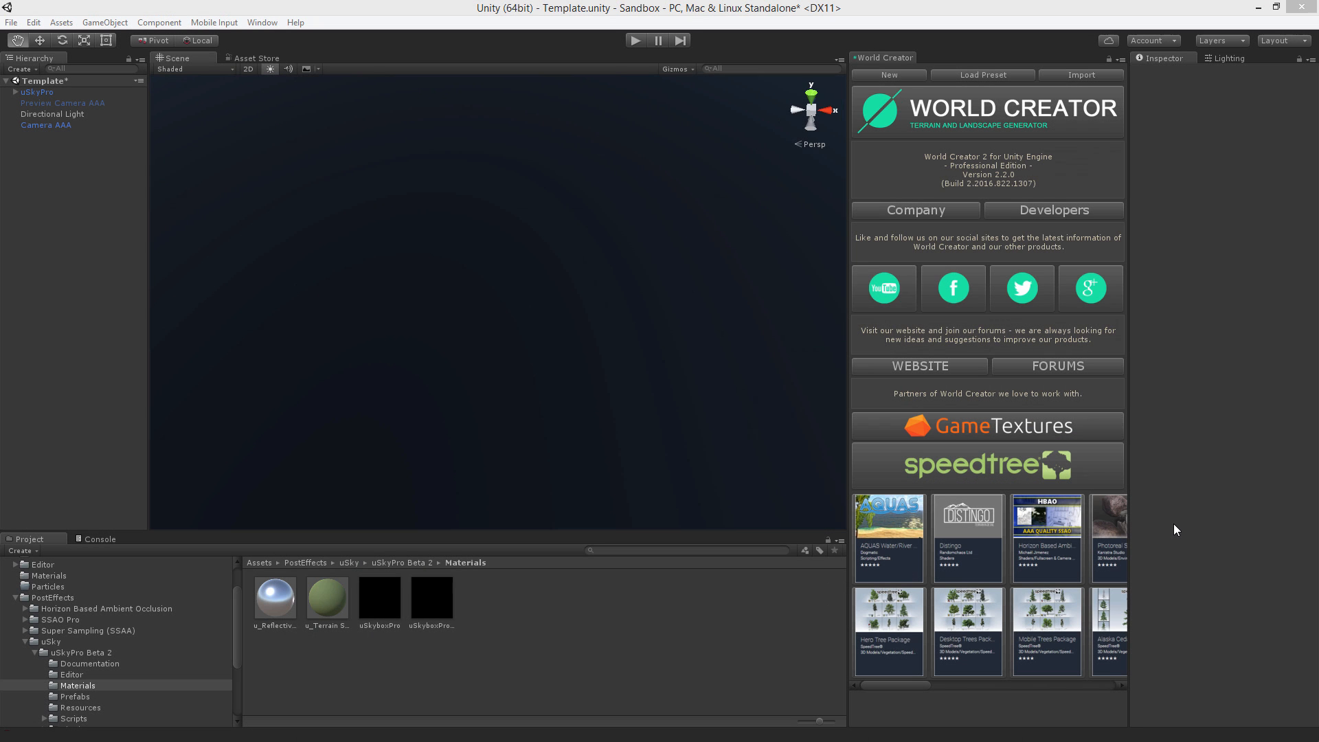
mouse_move(1176, 421)
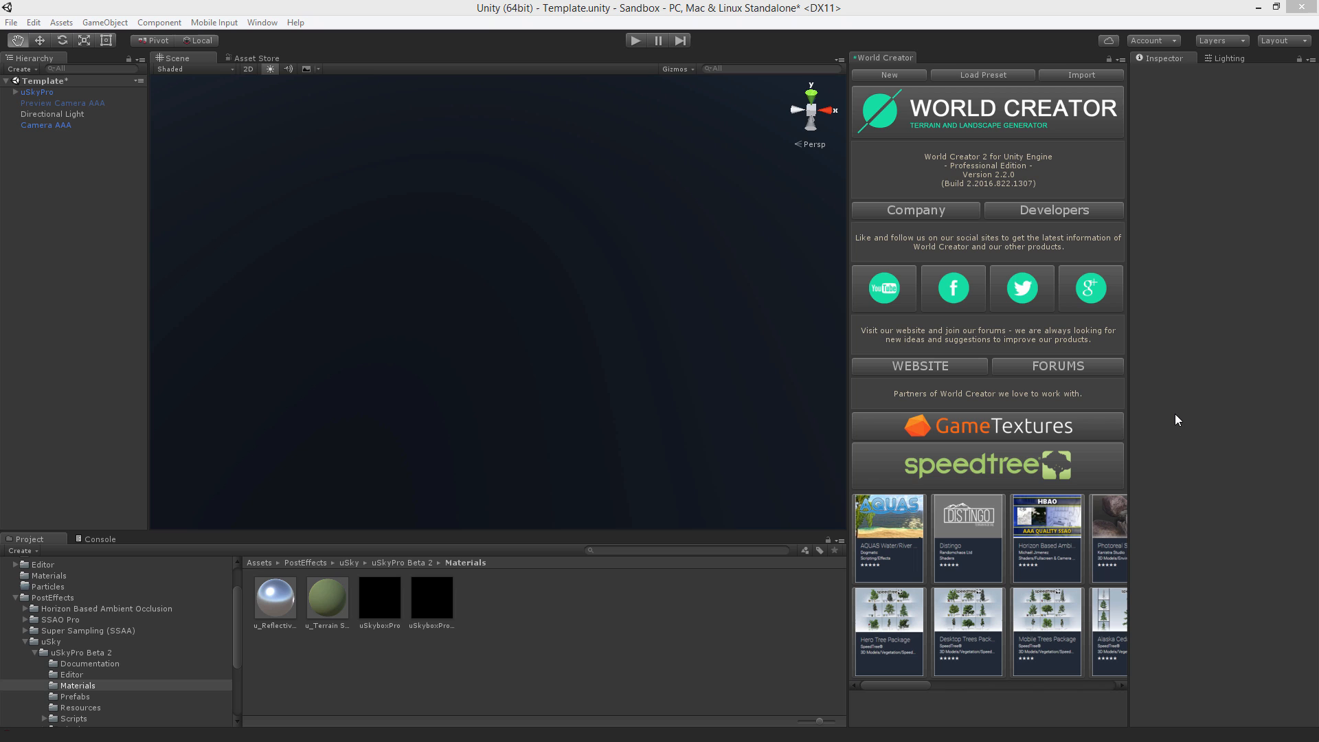
mouse_move(988, 152)
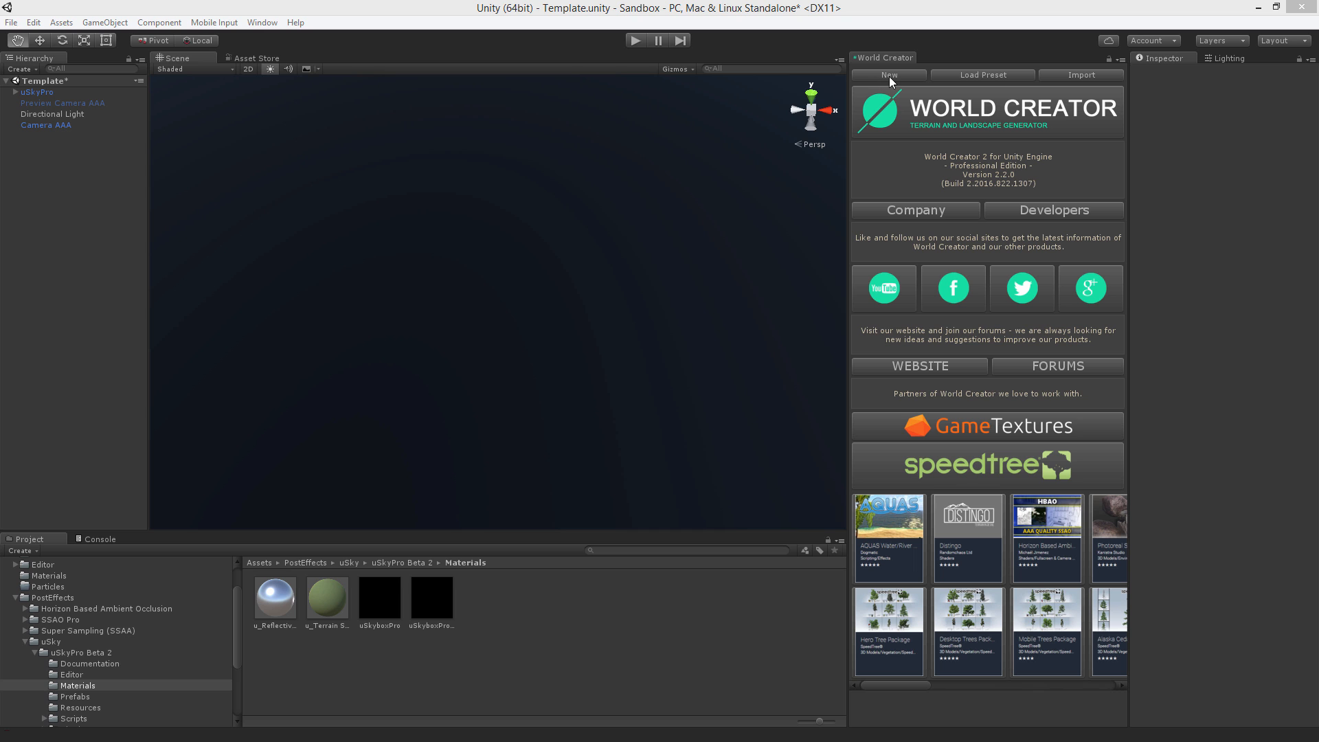
Create a new WorldCreatorTerrain object so a snowy mountain landscape appears in the scene
click(888, 74)
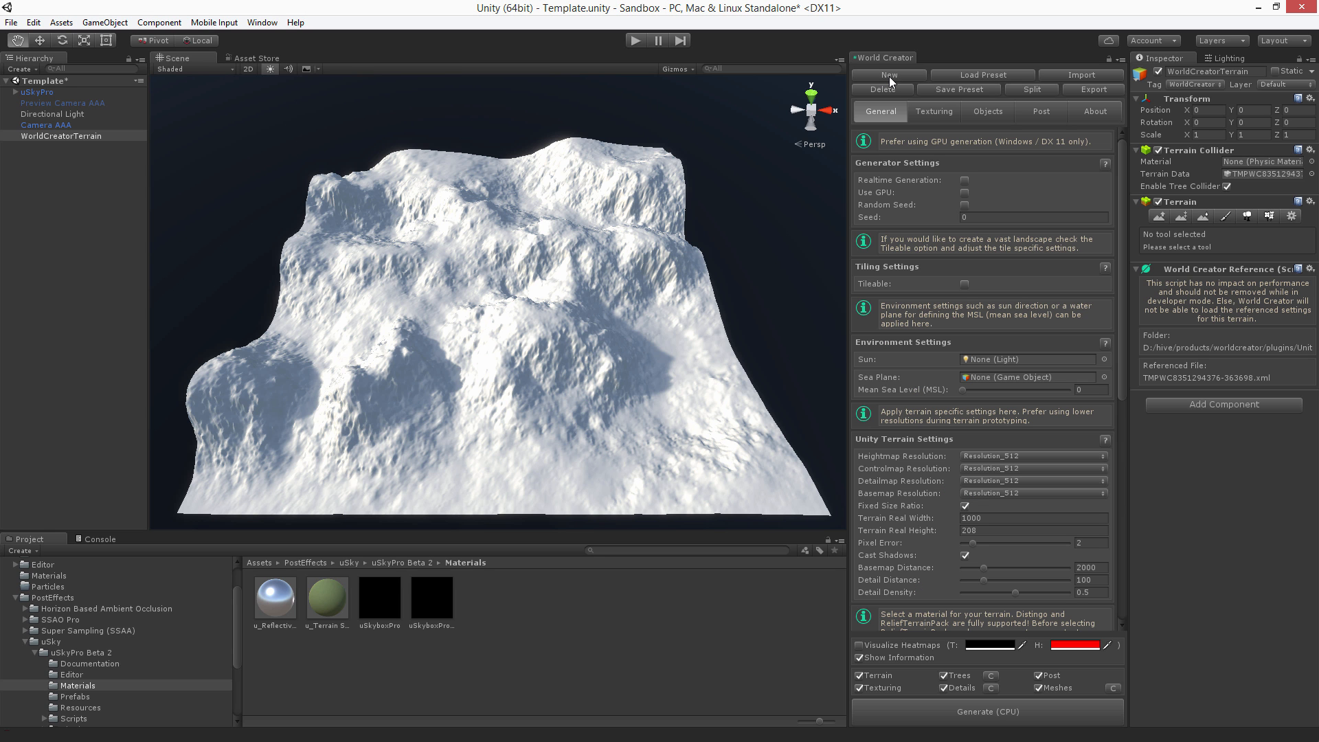
mouse_move(907, 174)
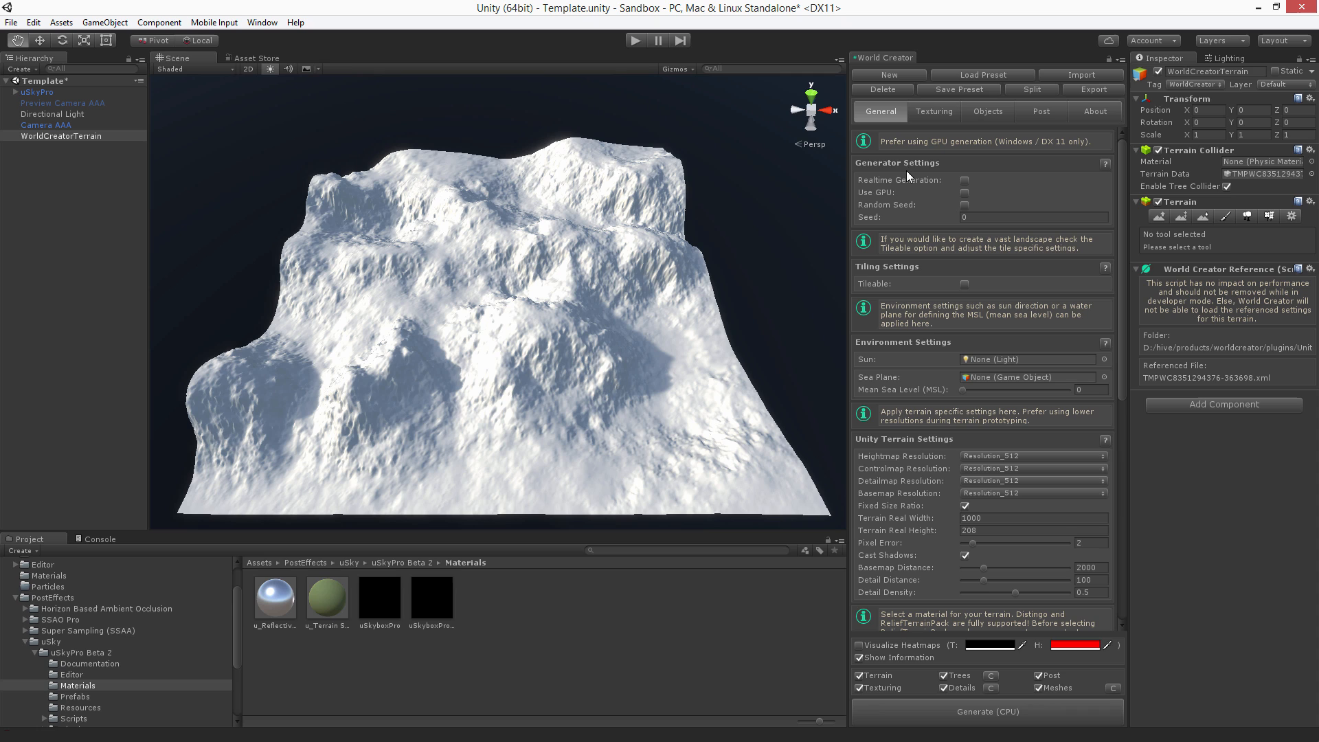
mouse_move(880, 190)
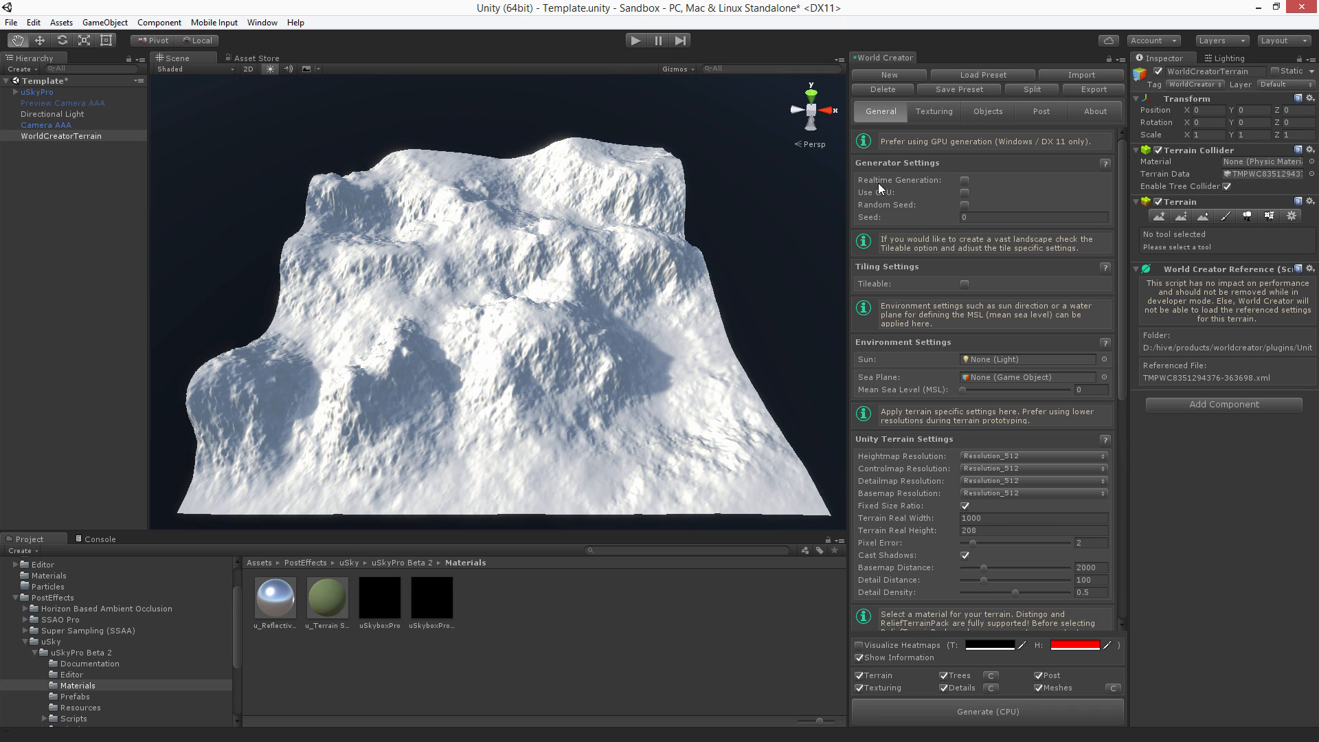
mouse_move(877, 194)
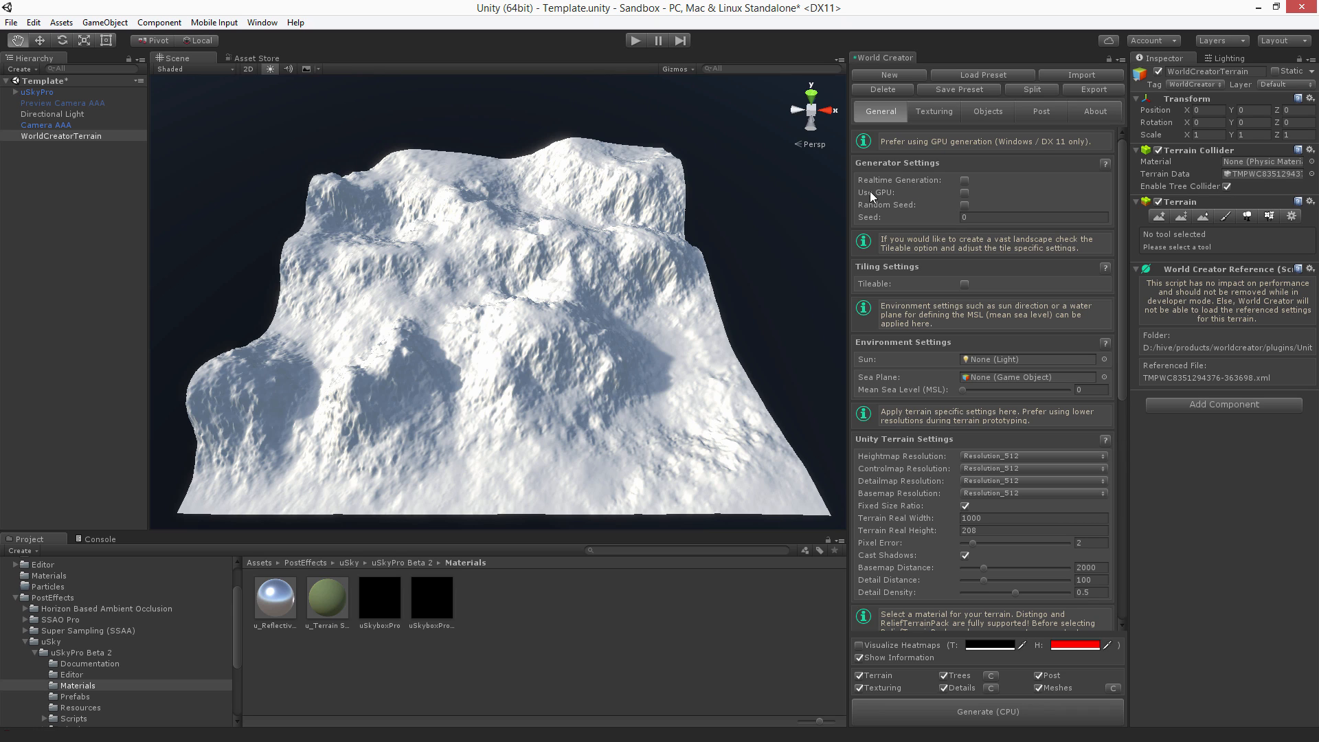
mouse_move(878, 220)
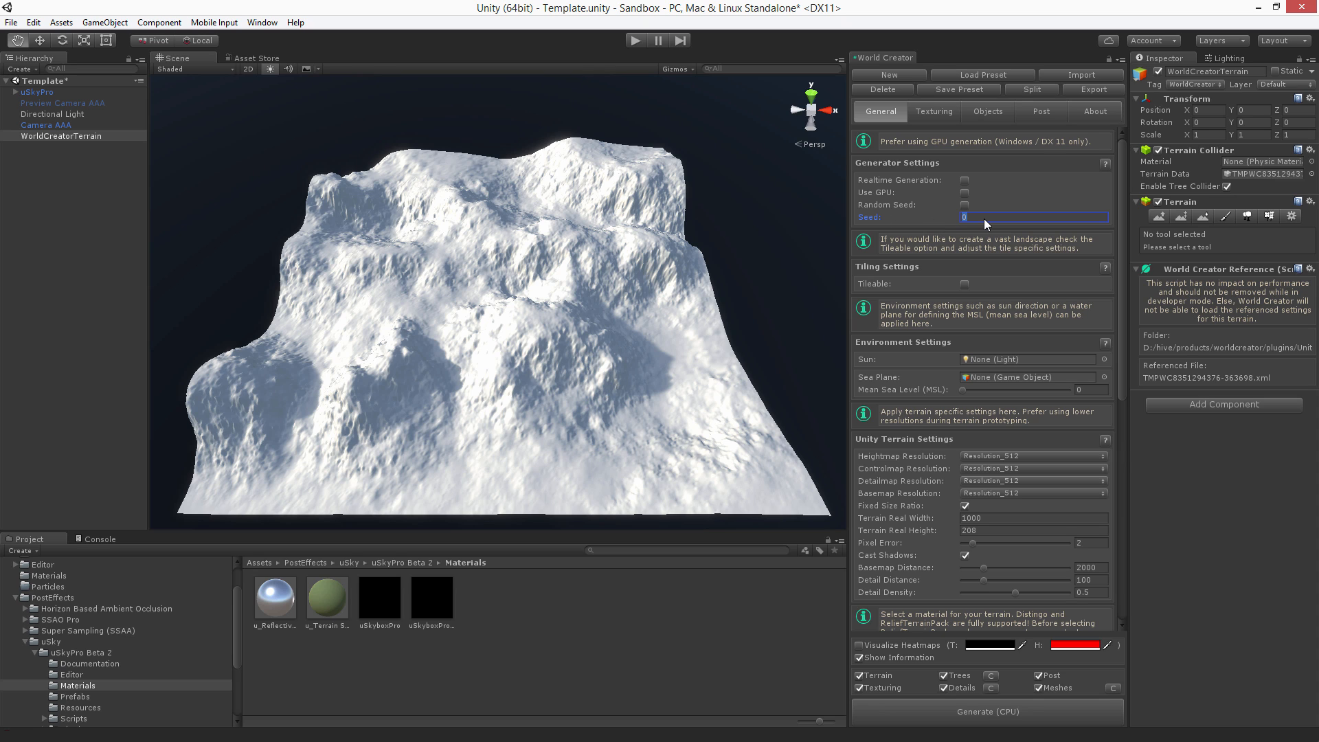
Regenerate the terrain with seeds 1, 2 and 3 on the CPU, then enable Random Seed
click(987, 710)
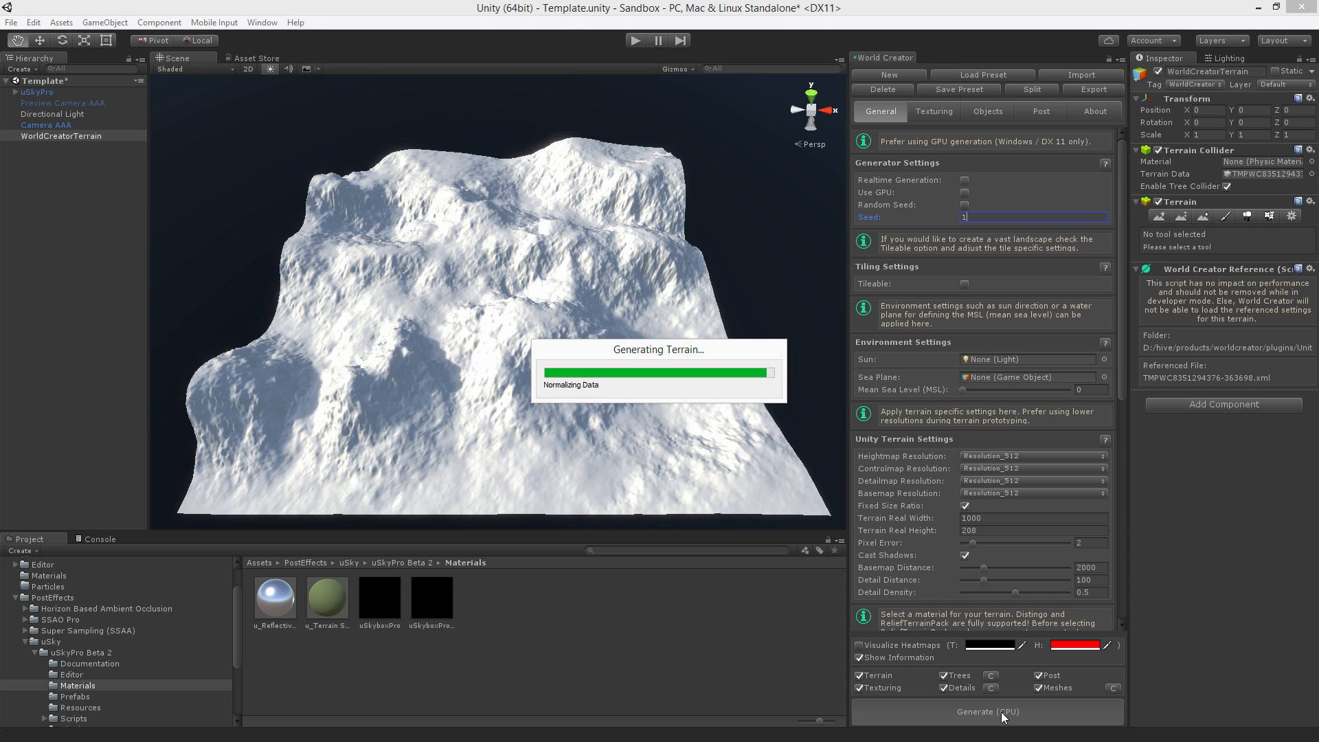
click(987, 710)
text(2)
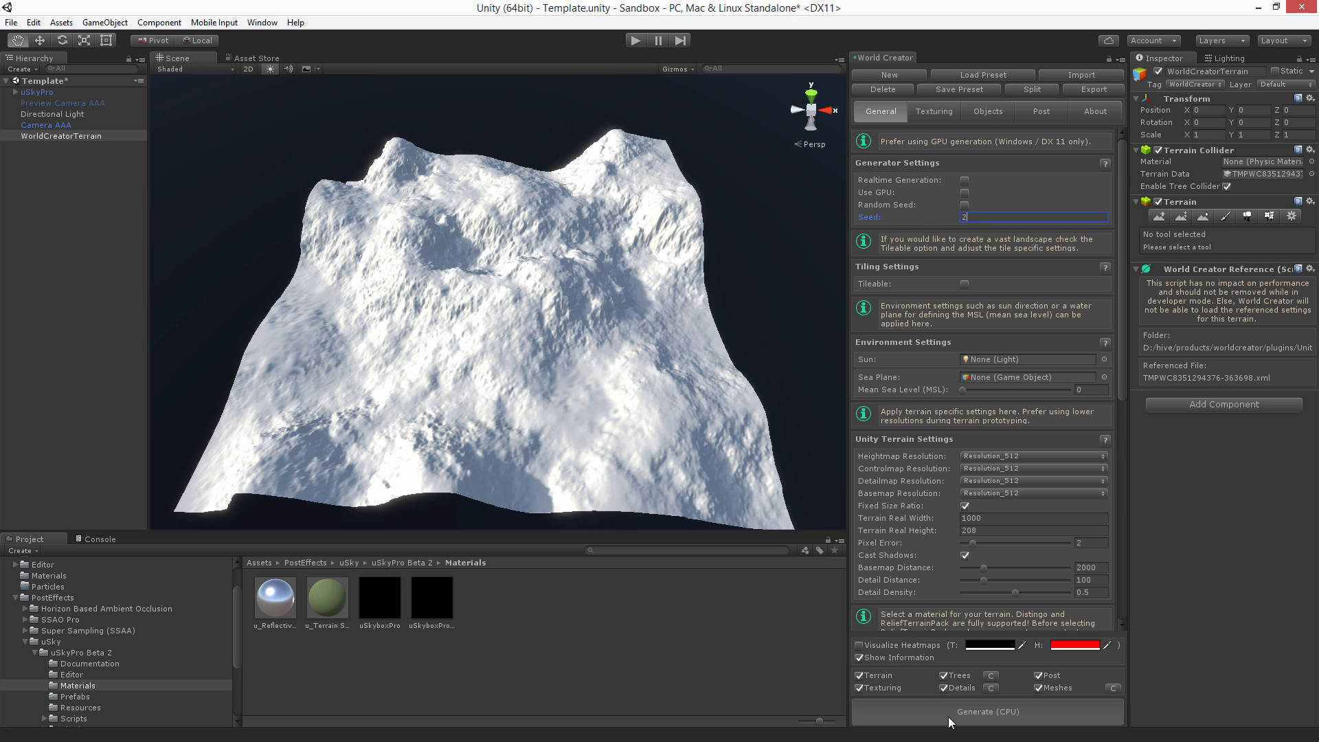
click(987, 711)
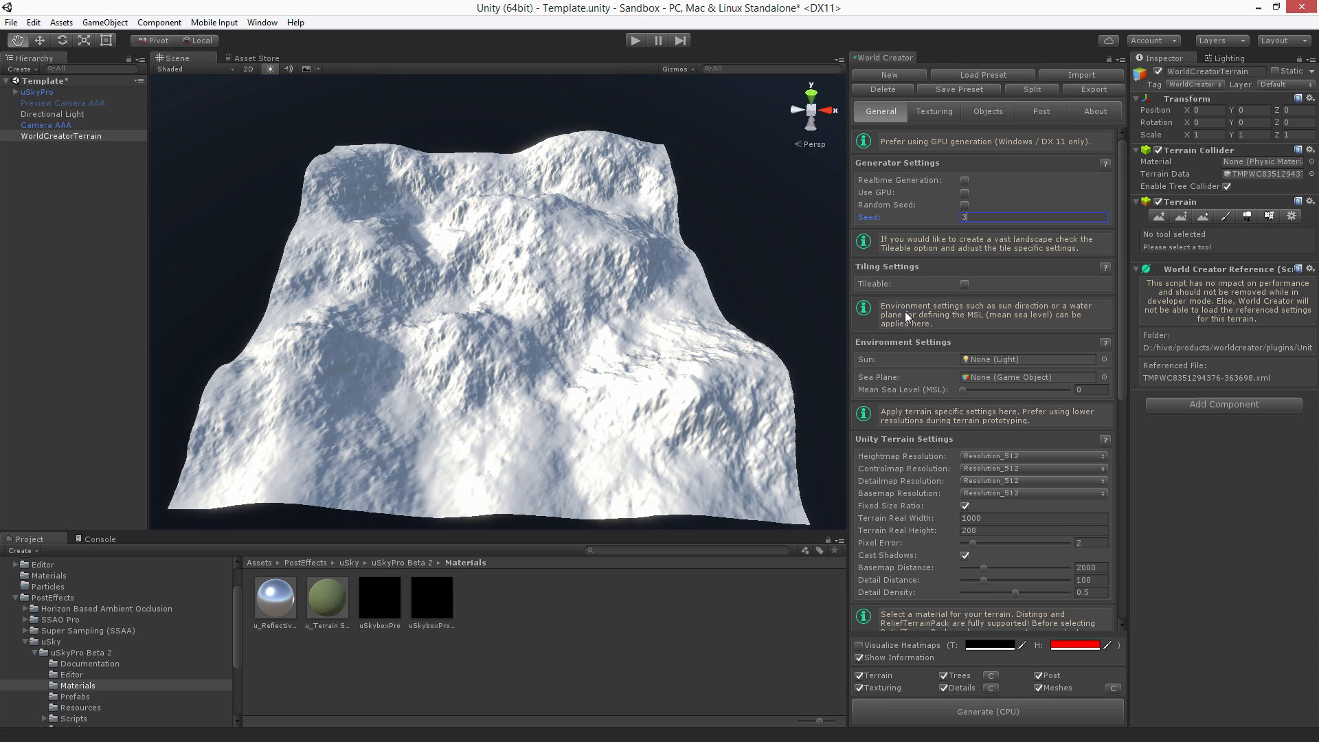
click(965, 208)
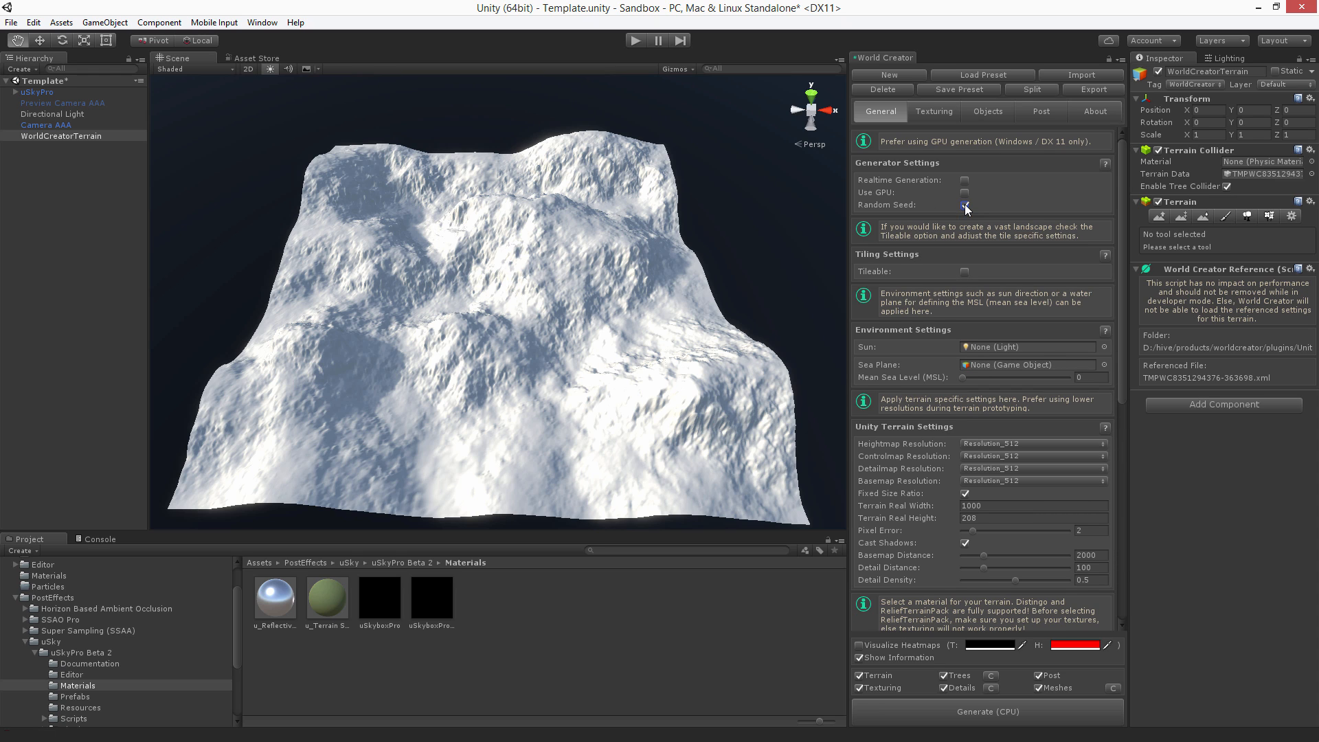
Regenerate the terrain twice from random seeds, ending with a jagged snowy peak
click(964, 205)
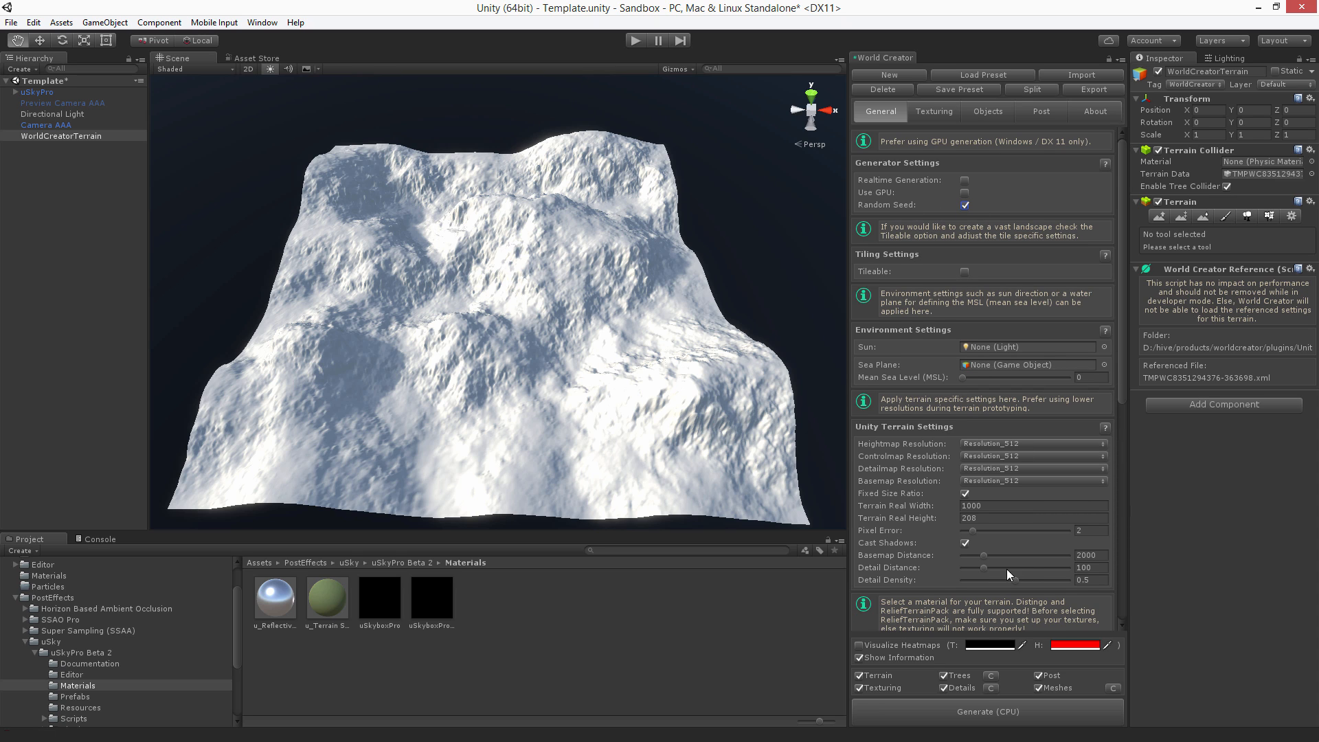
click(985, 712)
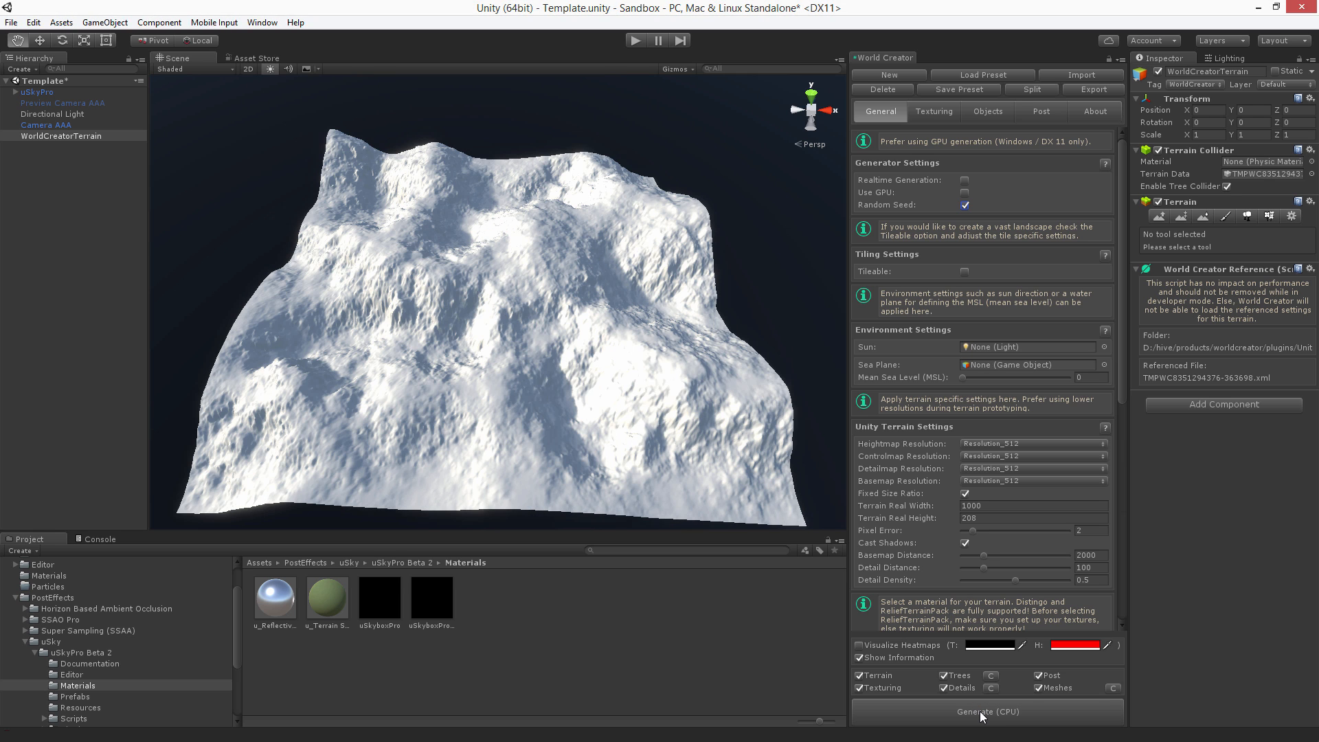
click(984, 710)
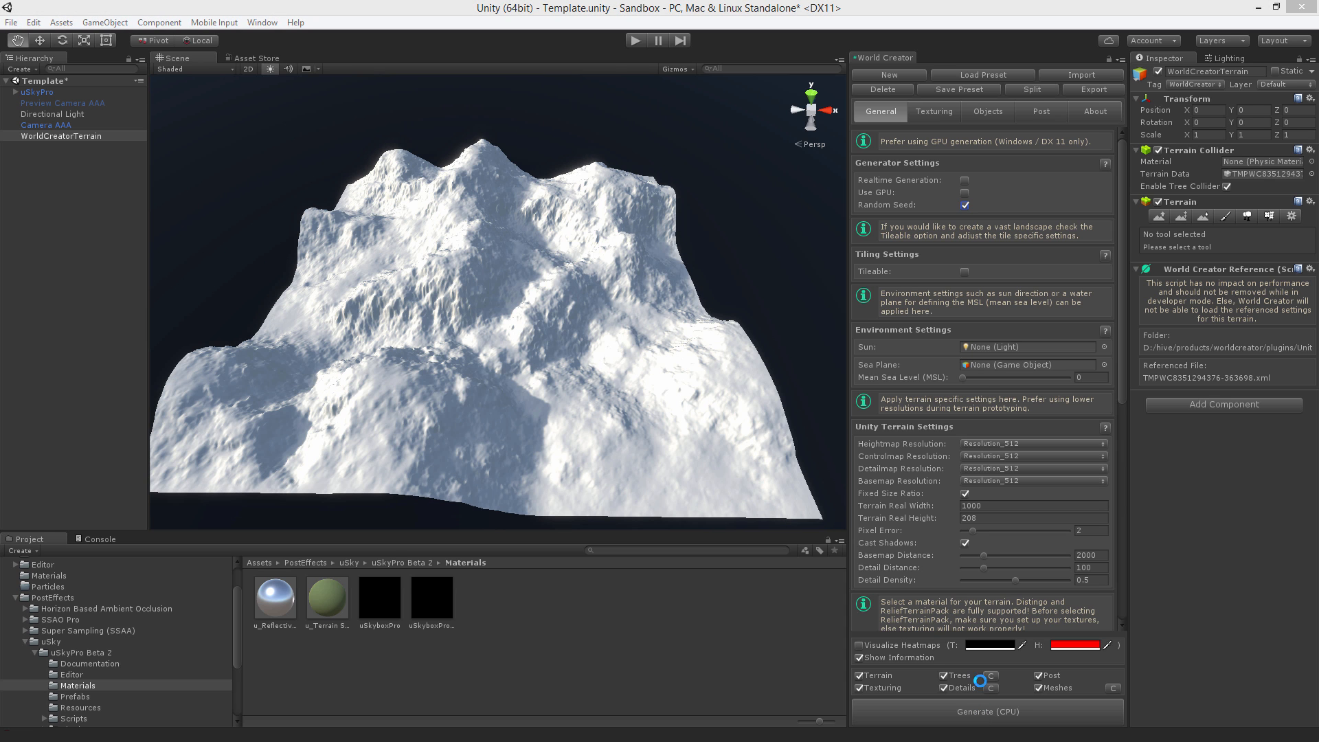
mouse_move(980, 381)
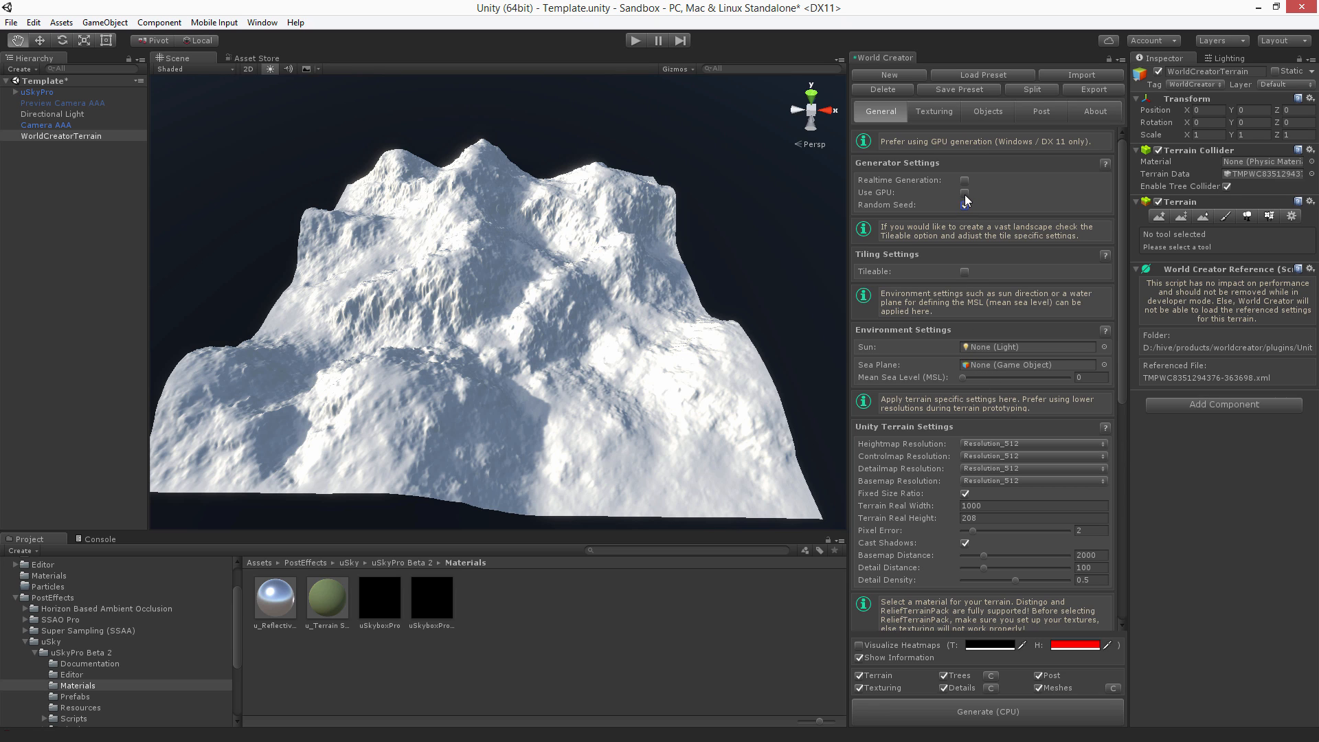
Enable Use GPU and regenerate the terrain twice into new random mountain shapes
click(965, 192)
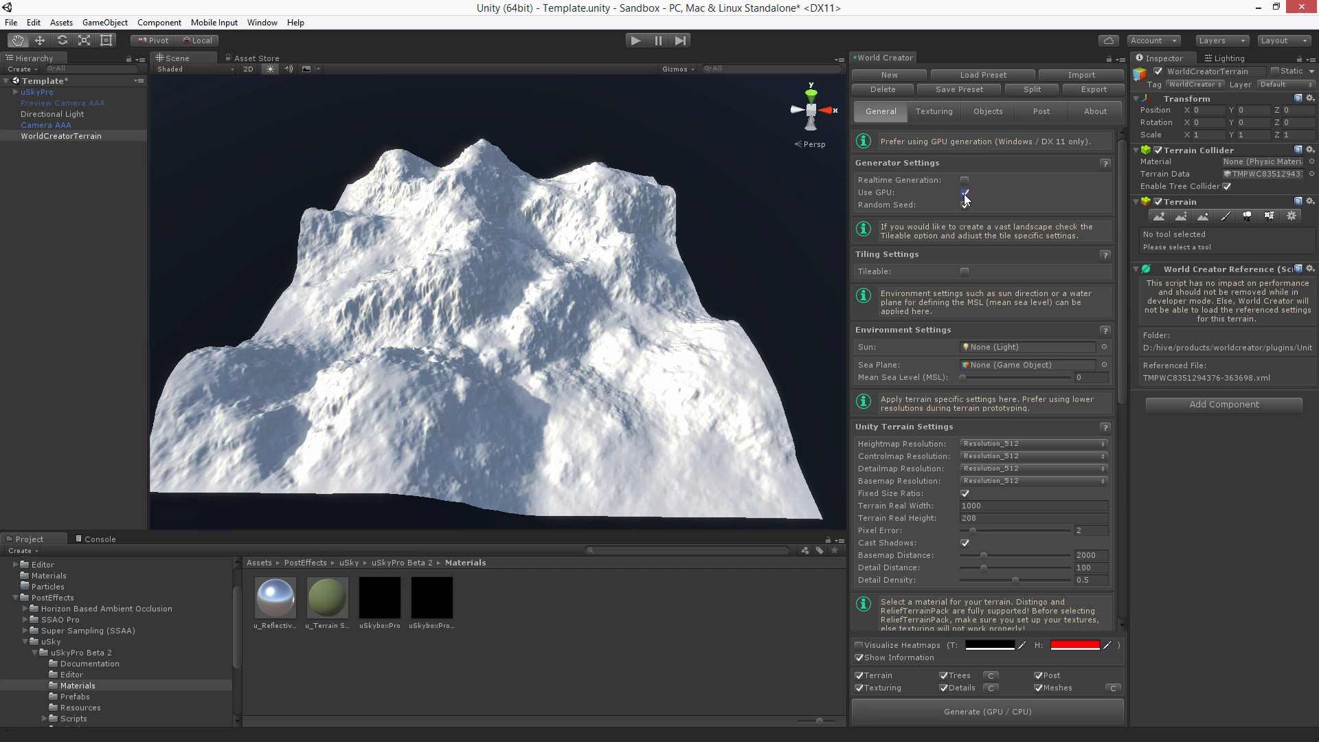
click(965, 192)
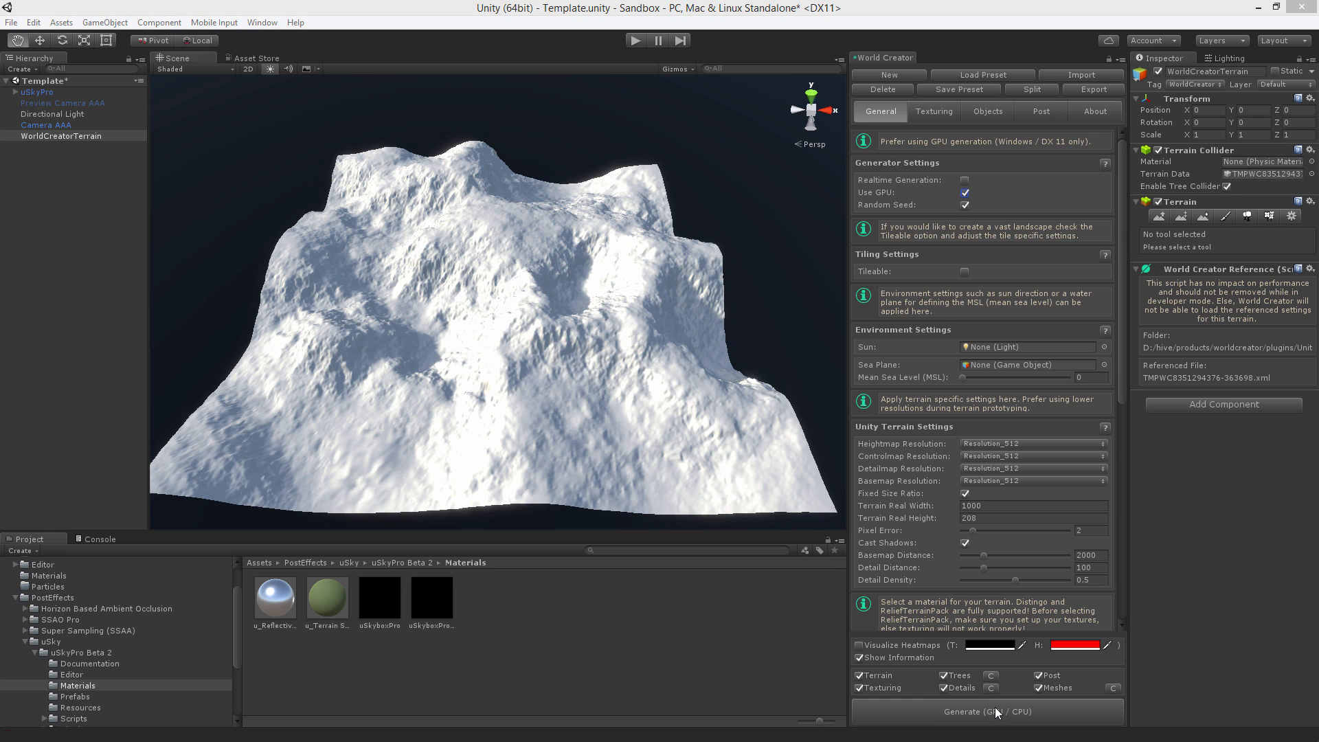
click(984, 710)
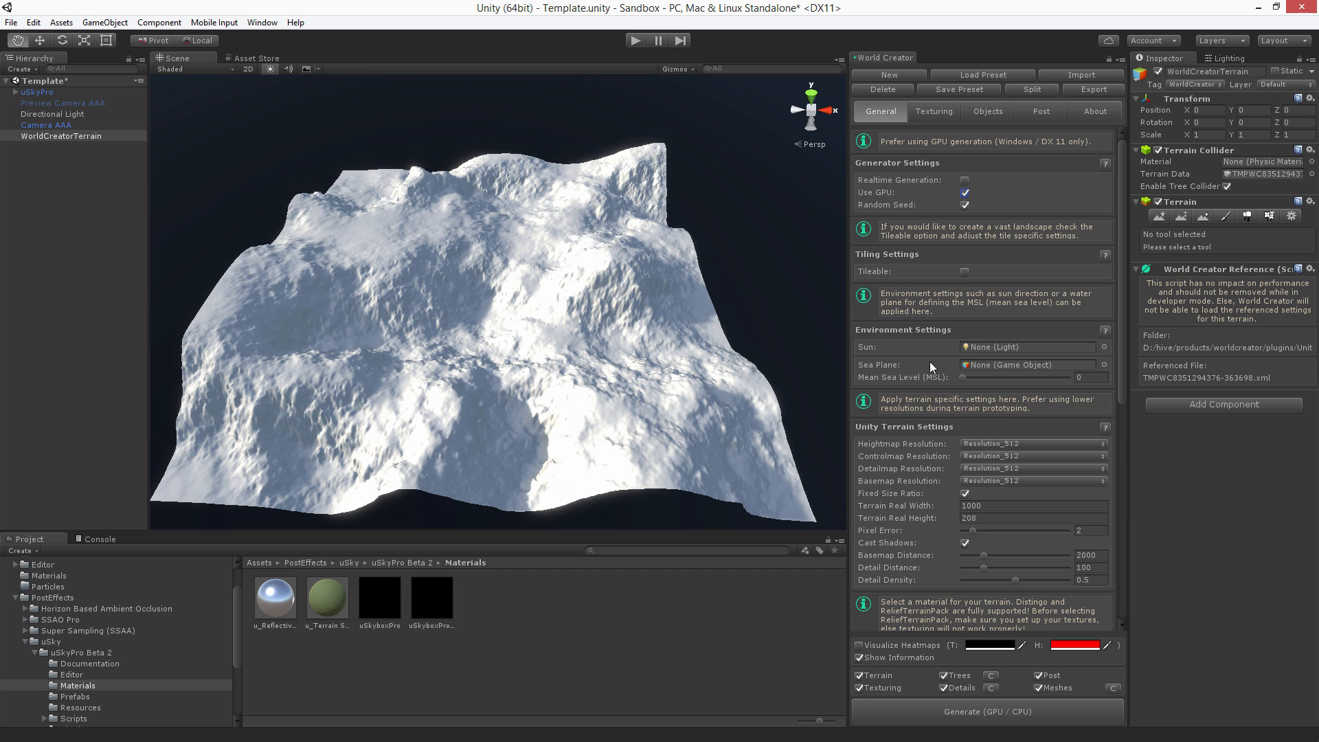
mouse_move(940, 188)
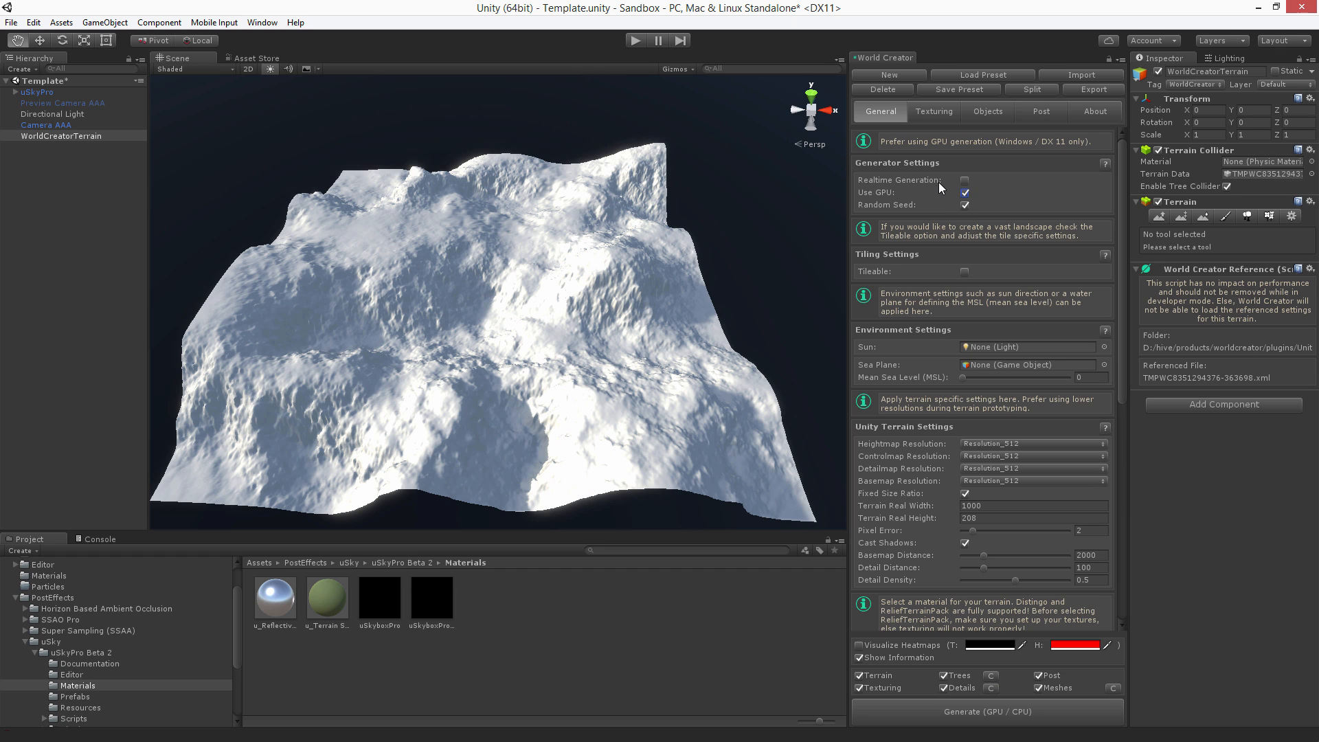
Enable Realtime Generation and bring the Terrain Masks and Filters settings into view
click(965, 180)
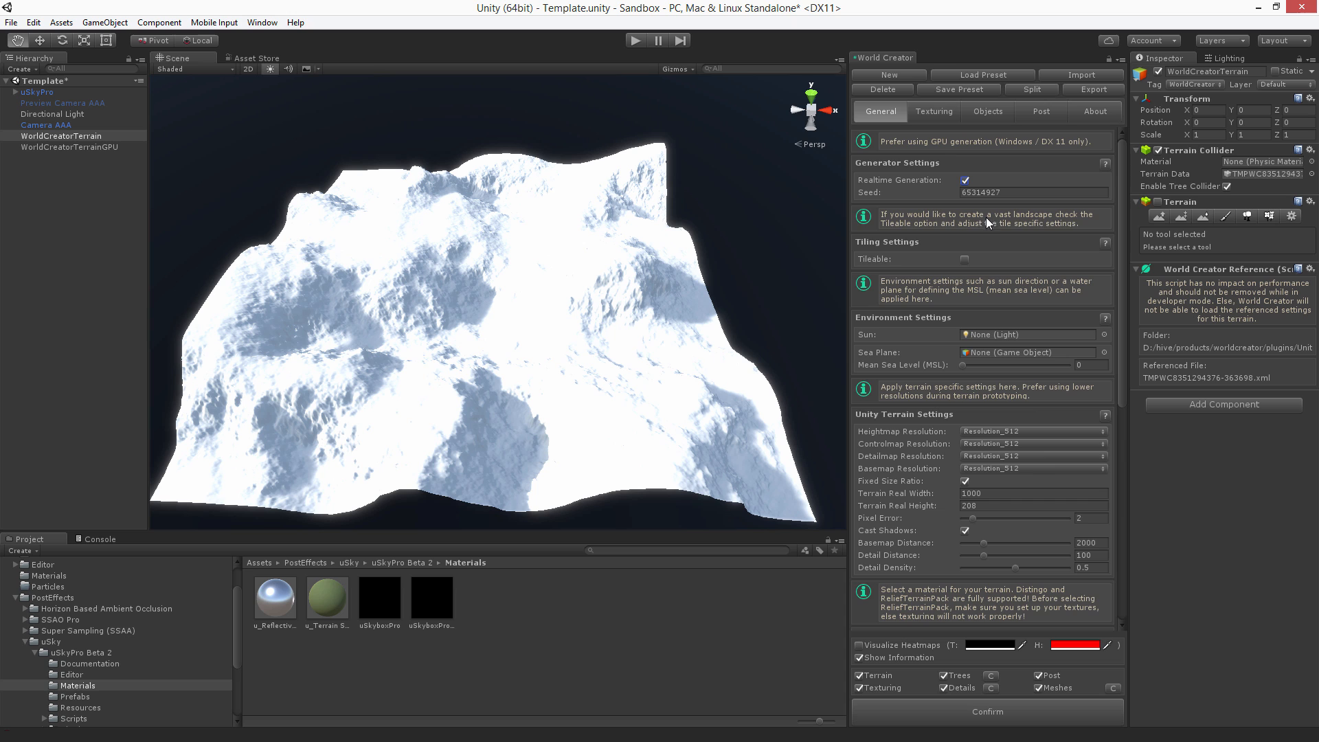
scroll(down, 3)
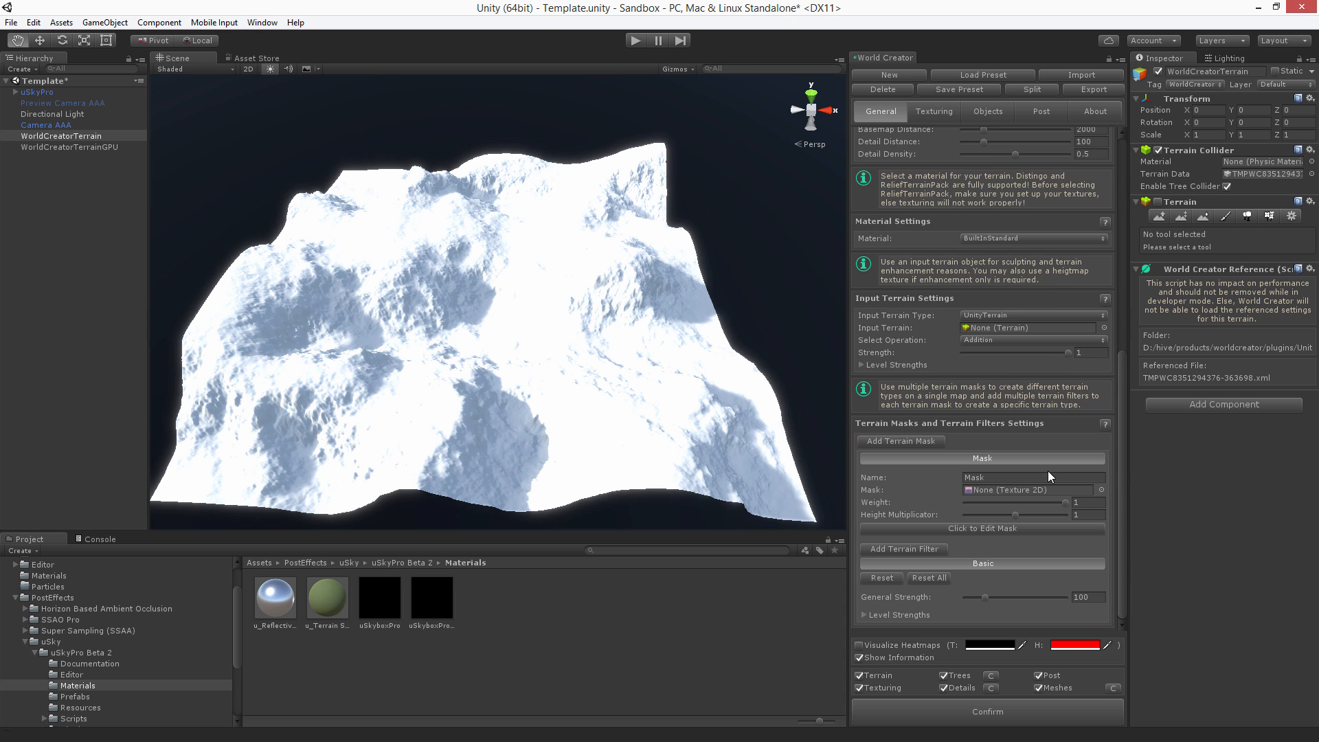
mouse_move(451, 385)
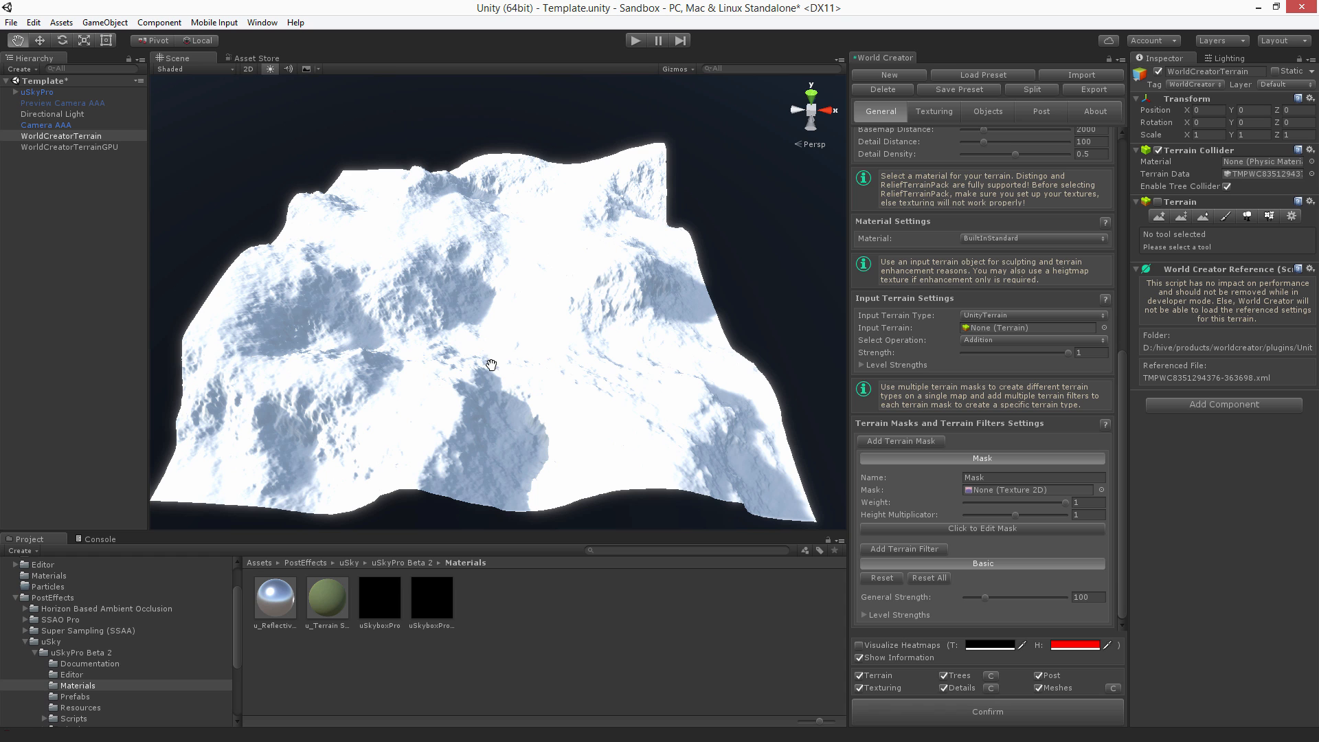
mouse_move(986, 603)
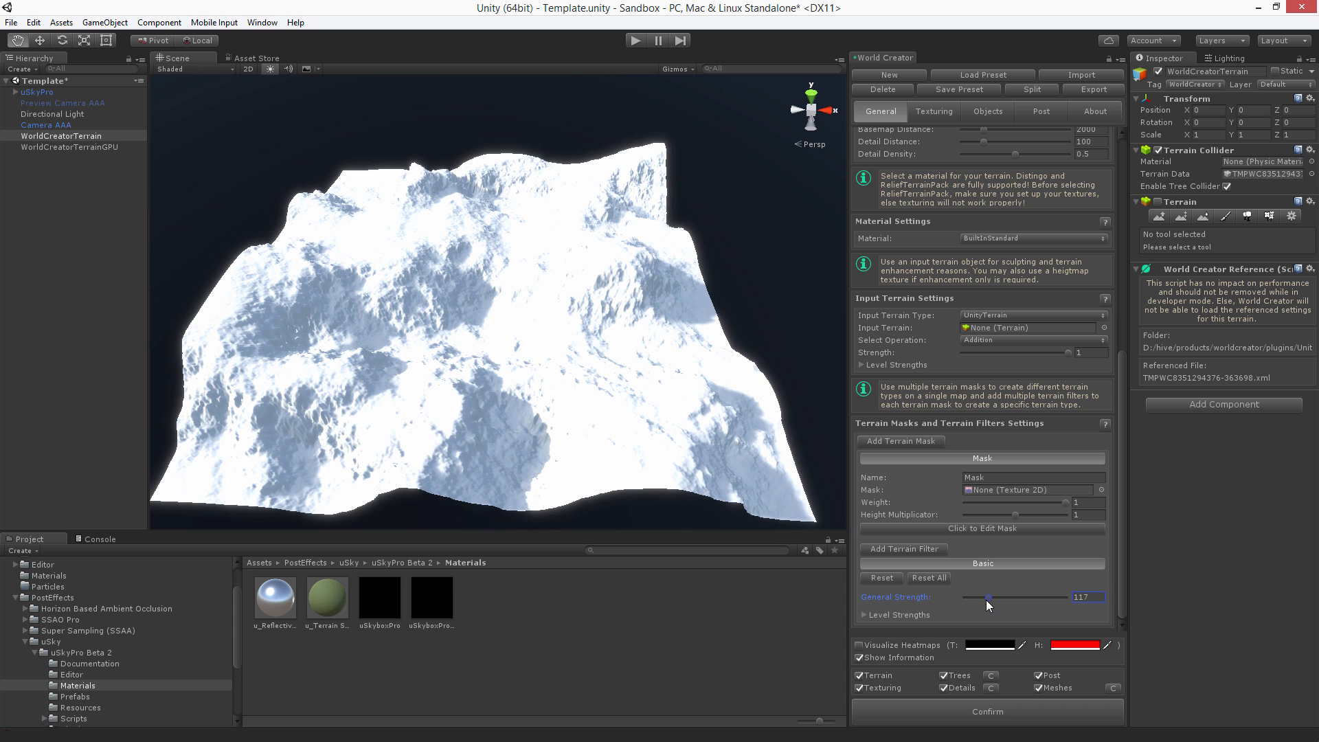
Confirm the real-time terrain into a permanent Unity terrain and return to the top settings
click(987, 710)
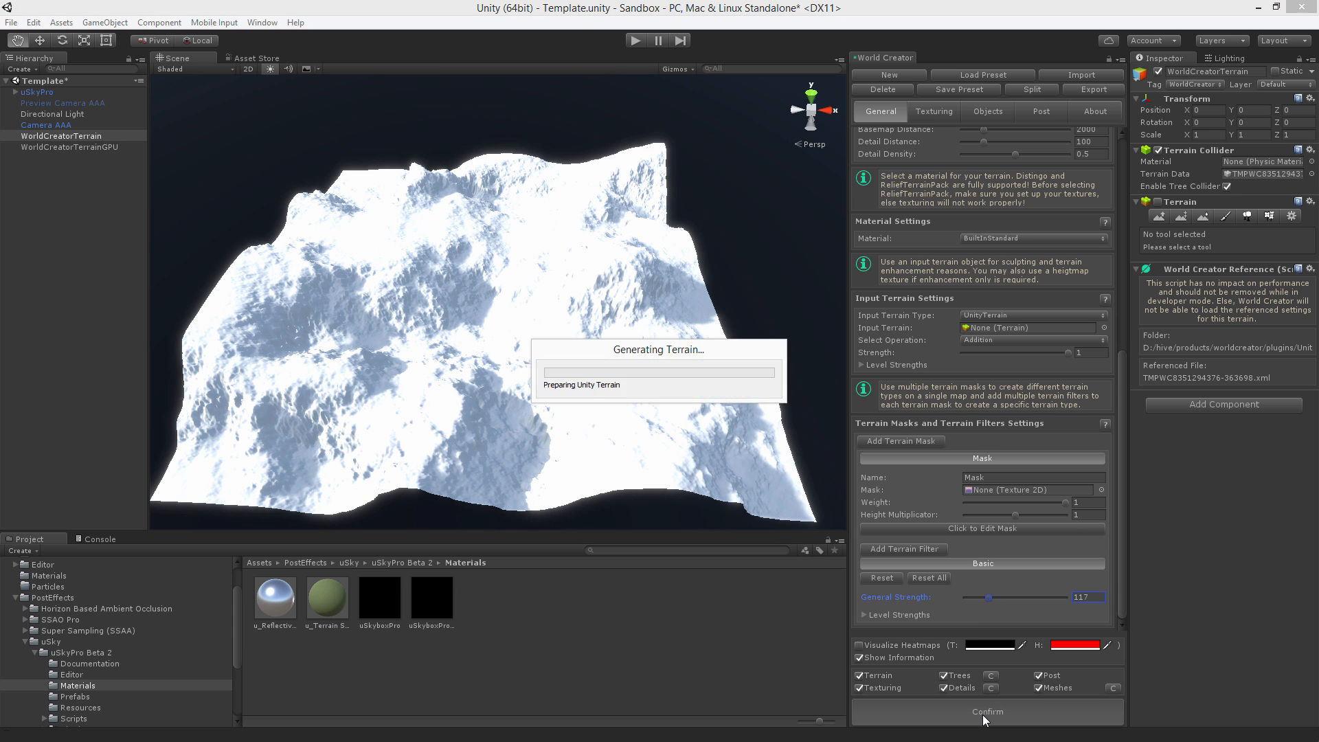
click(986, 712)
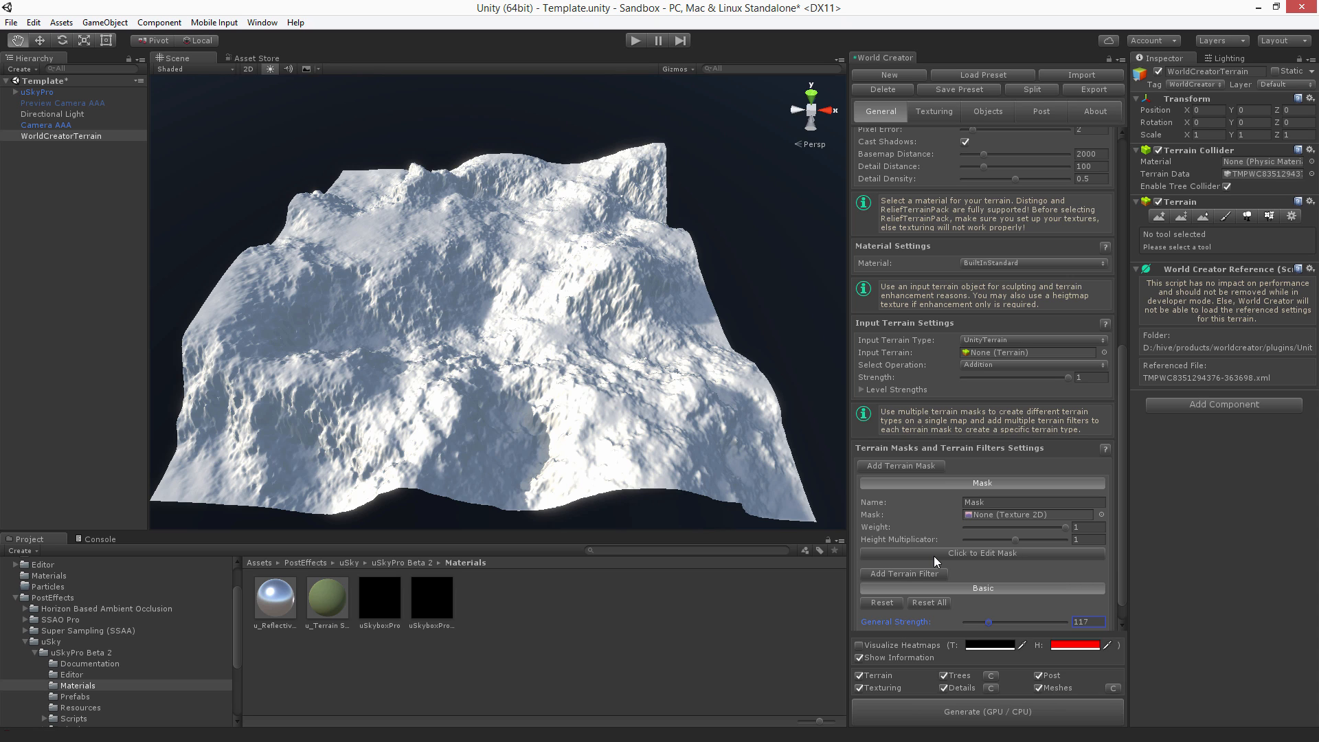
mouse_move(538, 318)
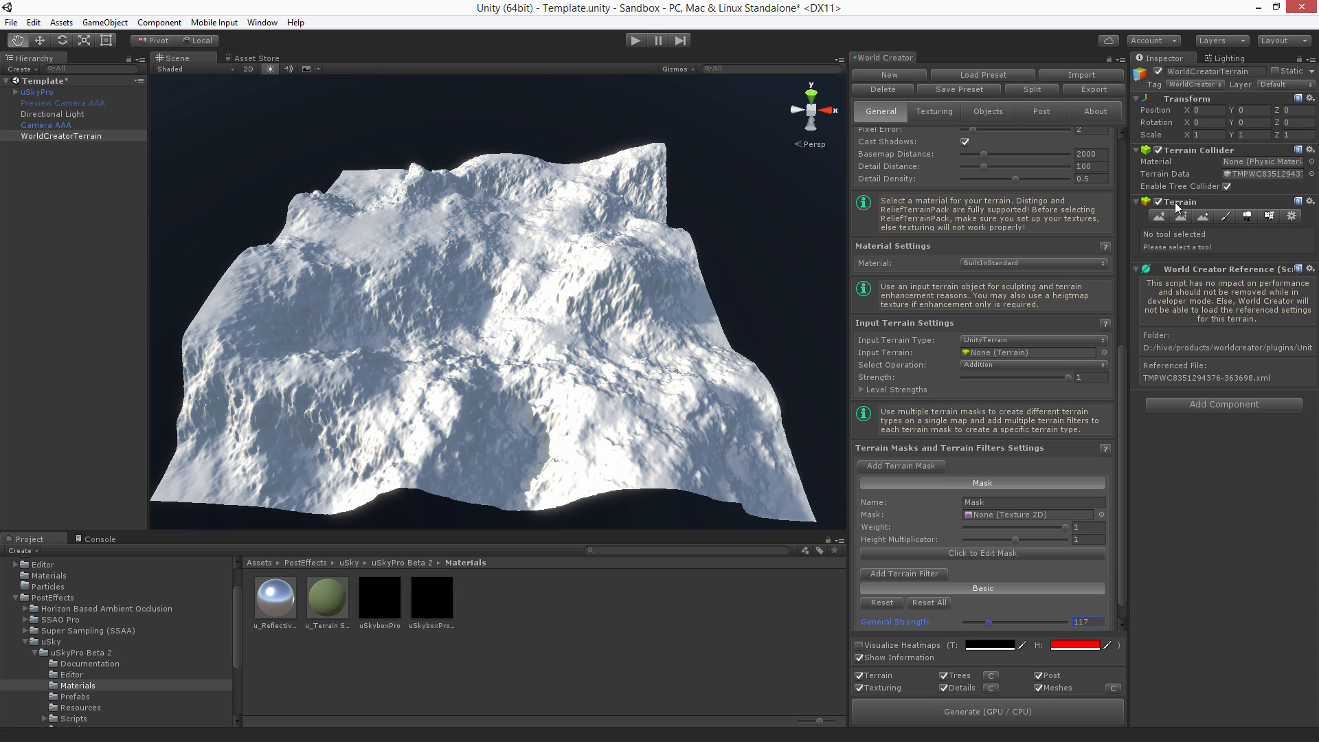
mouse_move(999, 314)
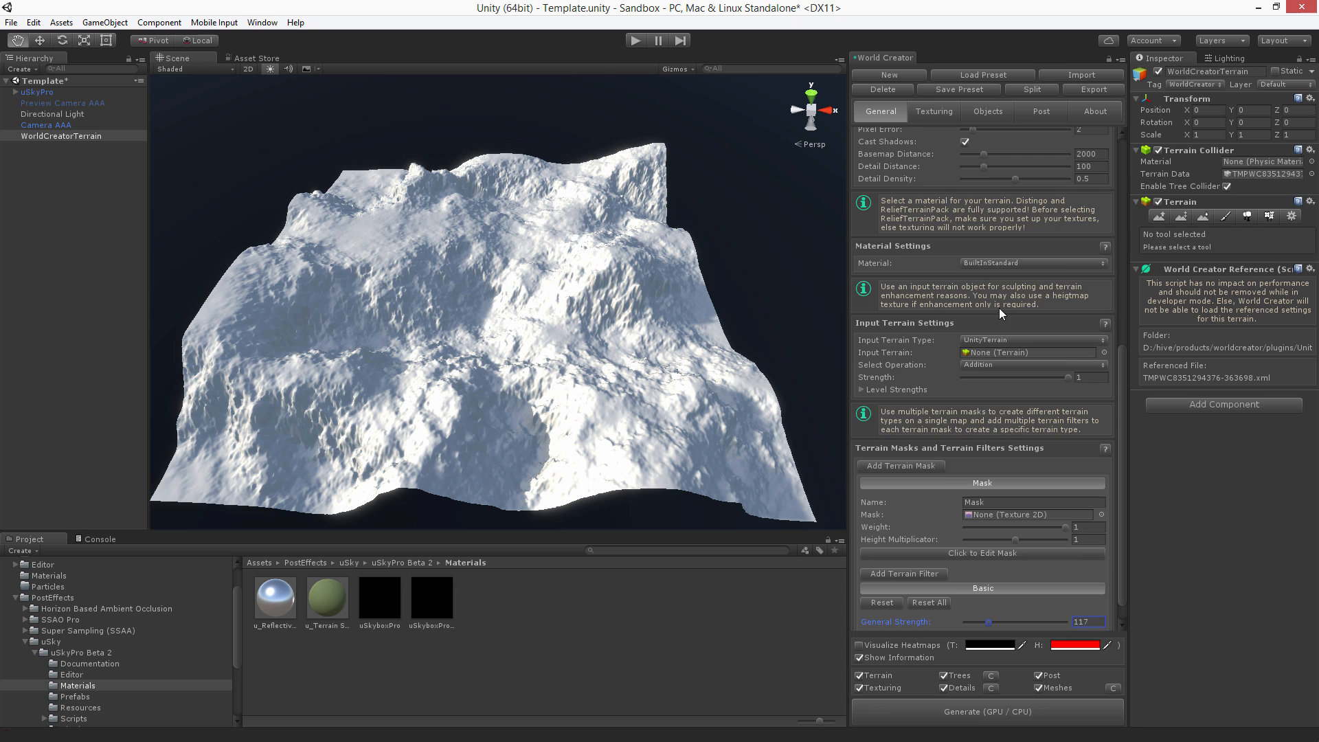
scroll(up, 3)
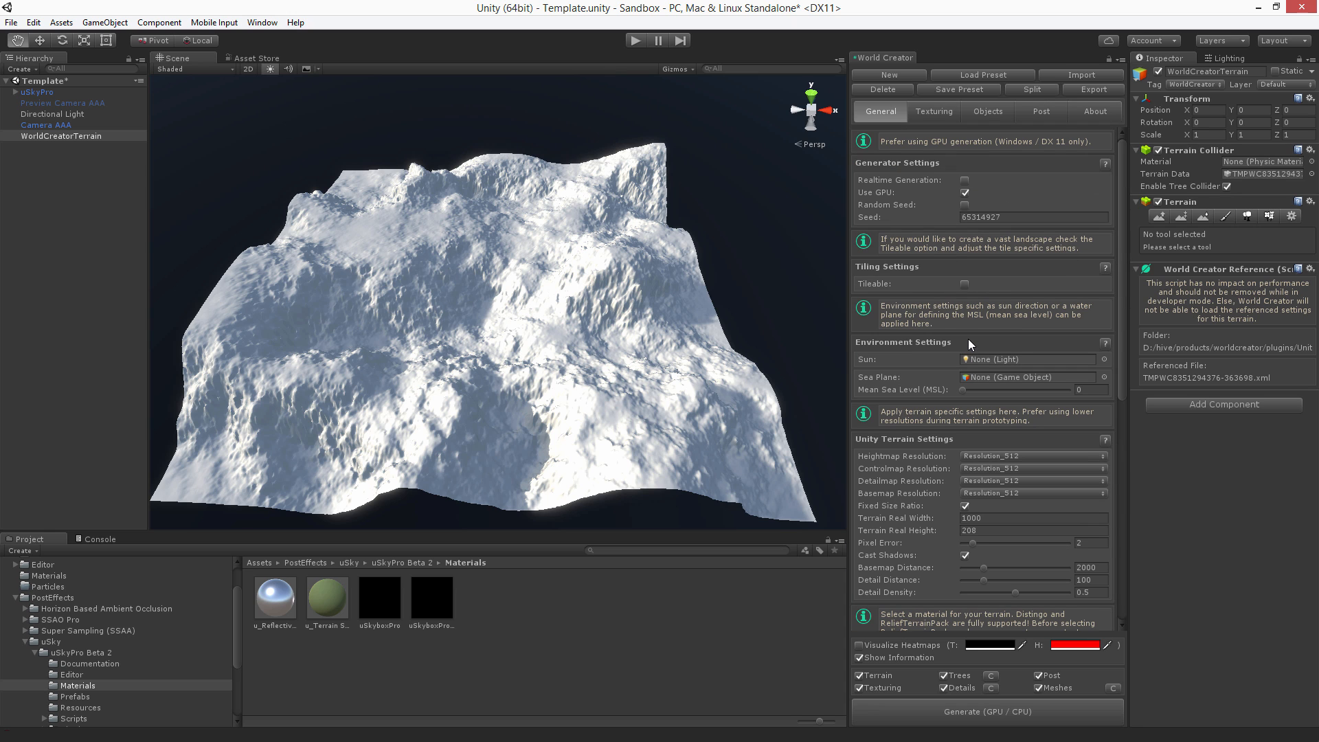
mouse_move(994, 551)
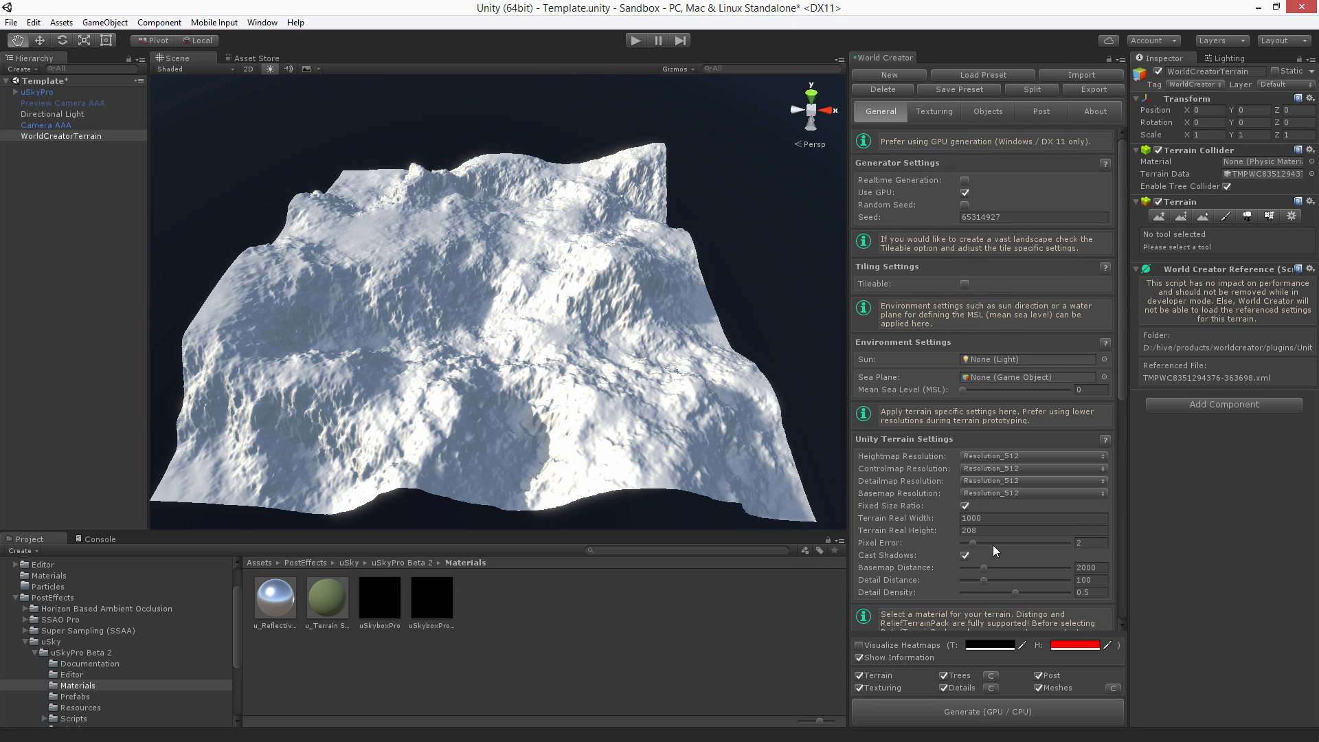